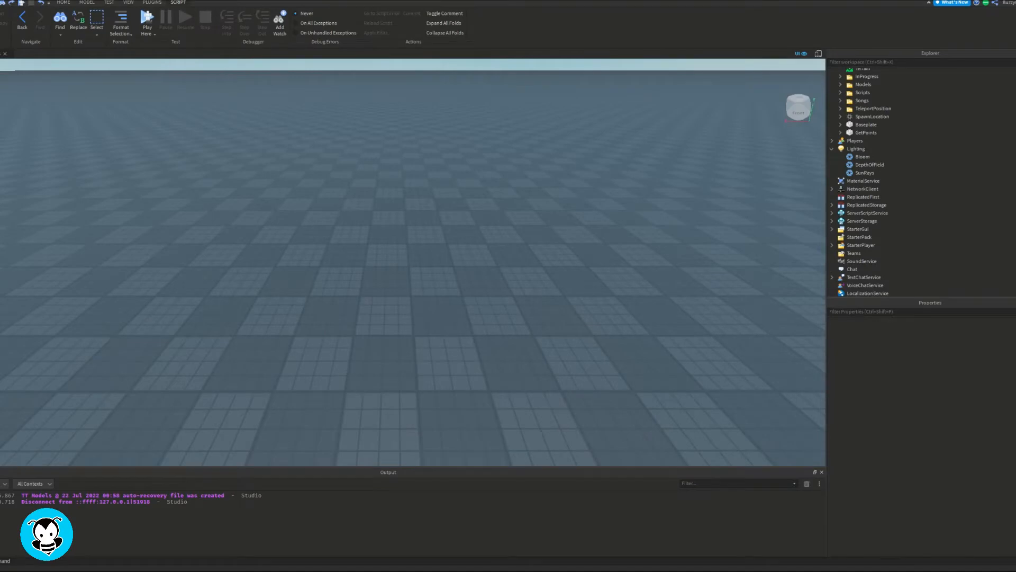
Step: Build three parts coloured blue, yellow and dark red, labelled Day Time, Mid Time and Night Time
left_click(65, 4)
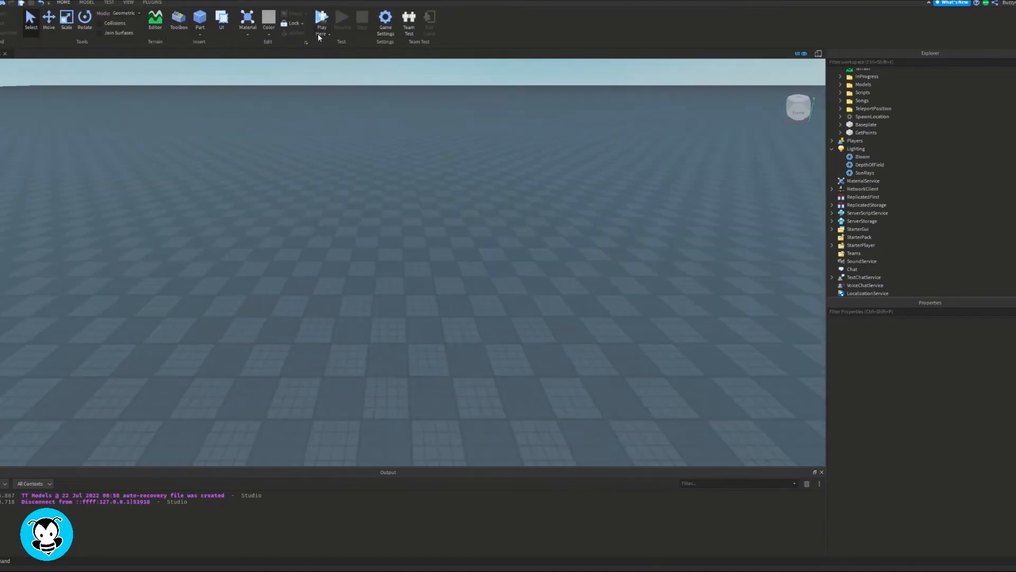
left_click(199, 19)
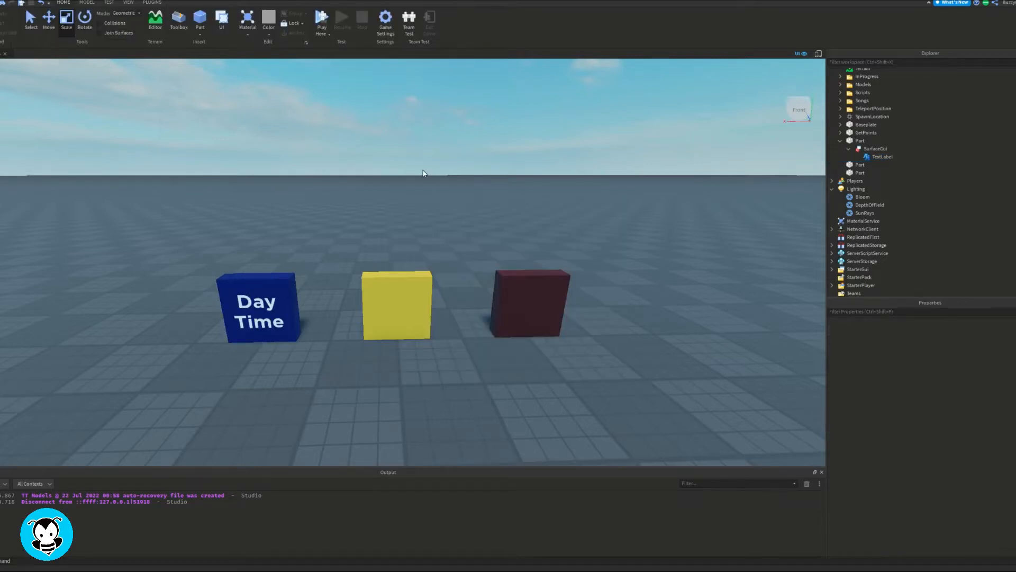
right_click(872, 151)
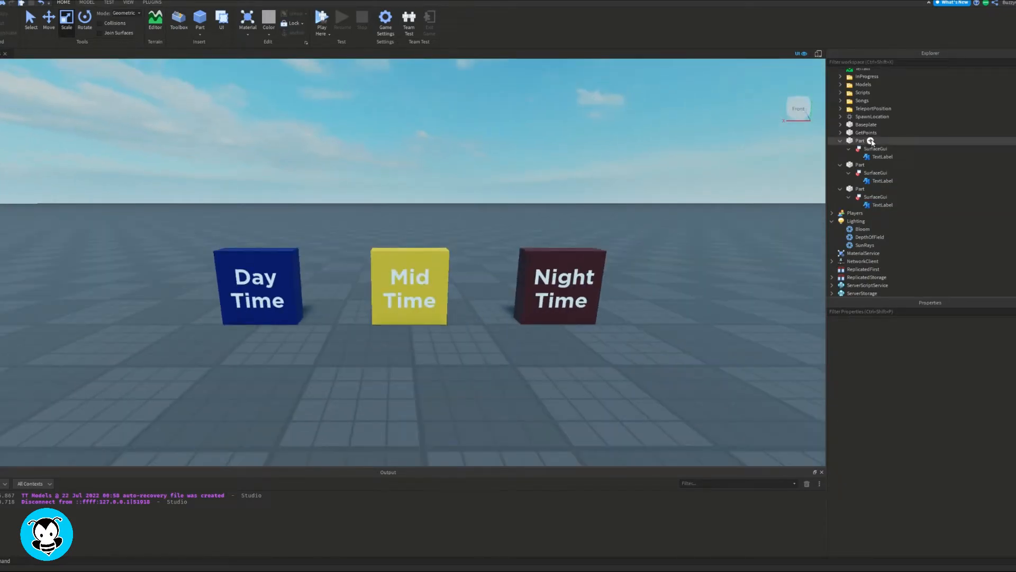
Step: Add a proximity prompt to the Day part with action text 'Hold for Day Time'
left_click(859, 140)
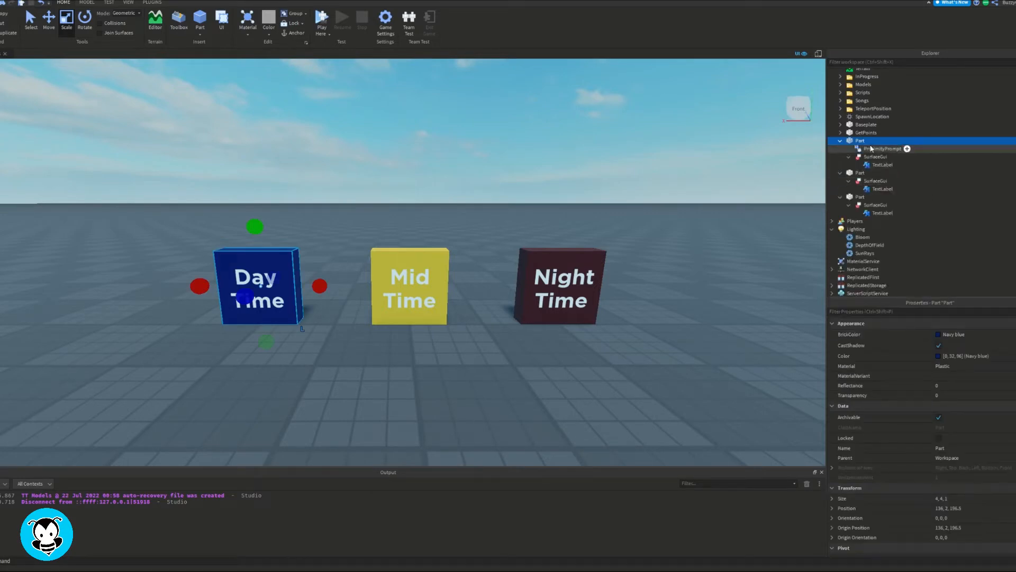
left_click(882, 149)
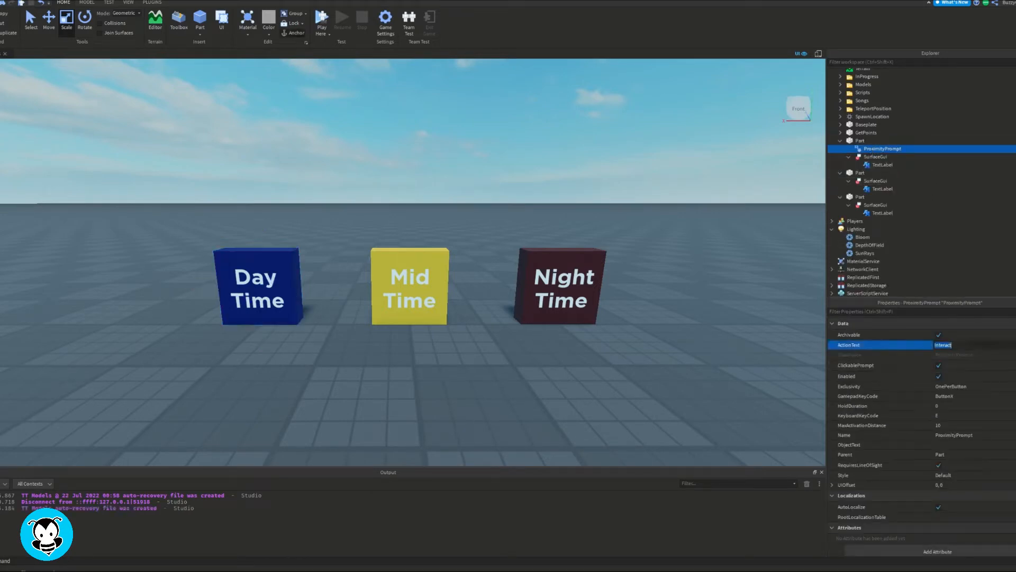
type("Hold for Day Time")
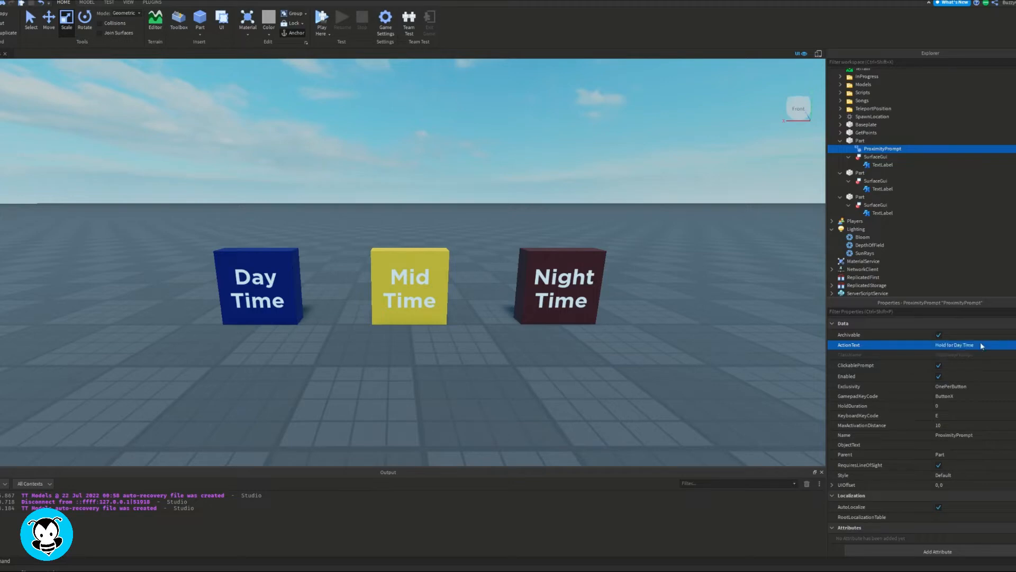
left_click(950, 405)
type("Time Changer")
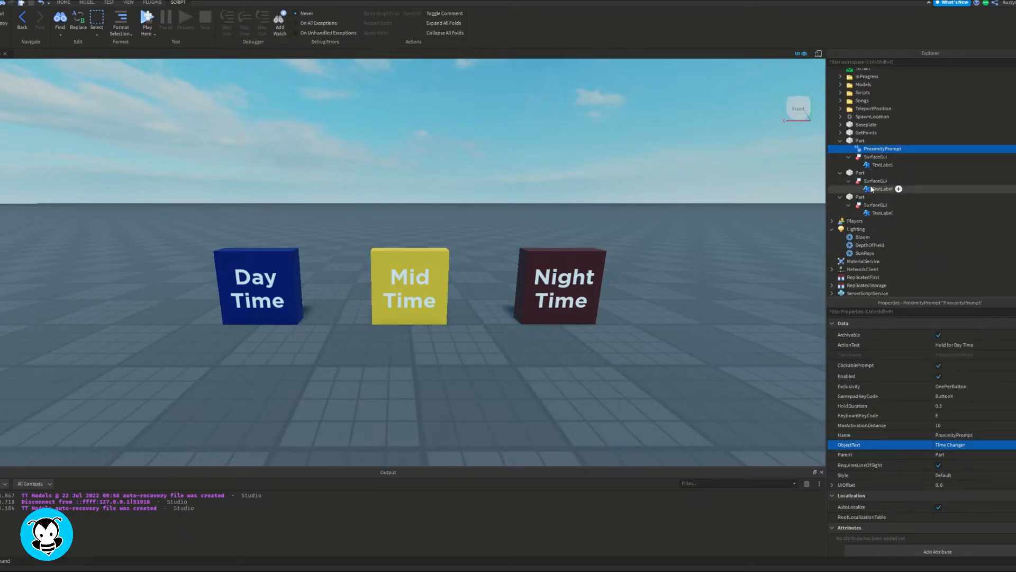
Step: Copy the prompt into the other parts and set the Night action text to 'Hold for Night Time'
right_click(860, 204)
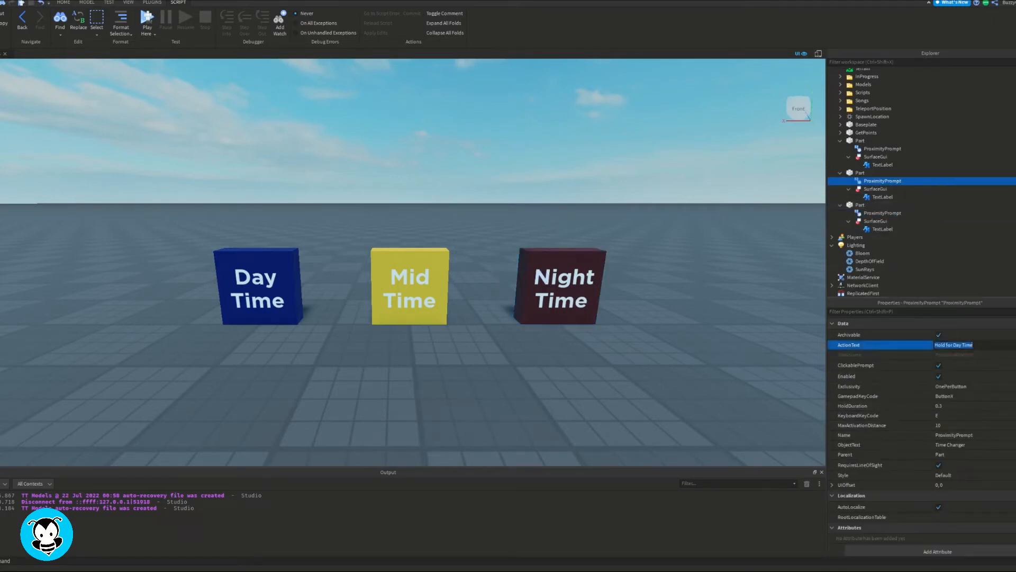
type("Hold for")
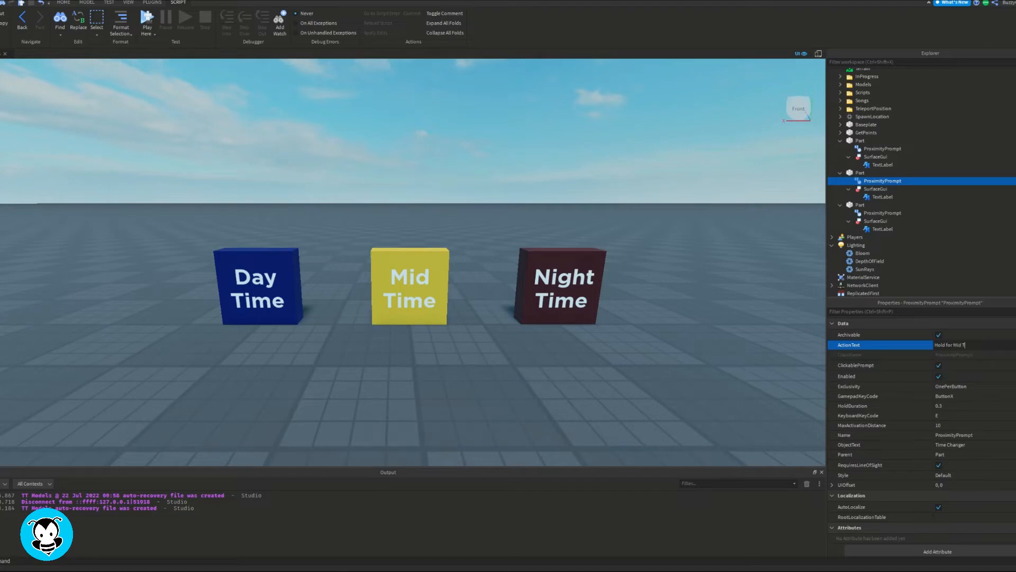
left_click(883, 213)
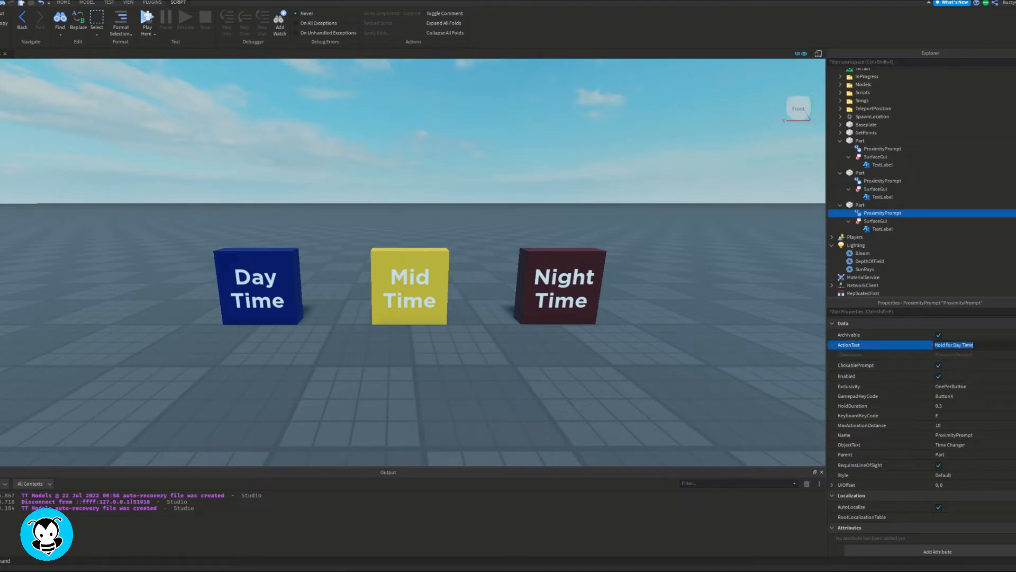
type("Hold for Night Time")
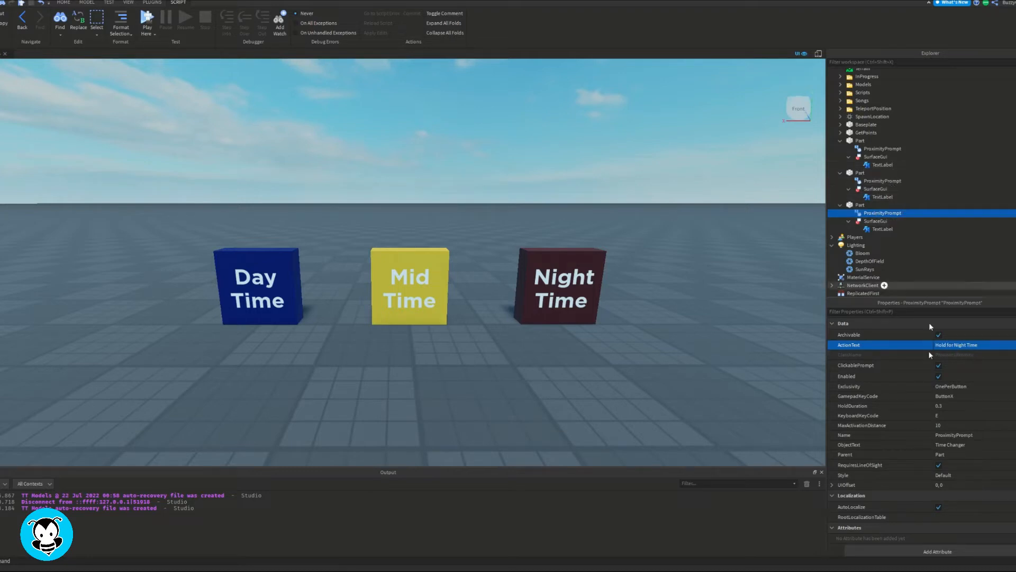
mouse_move(930, 354)
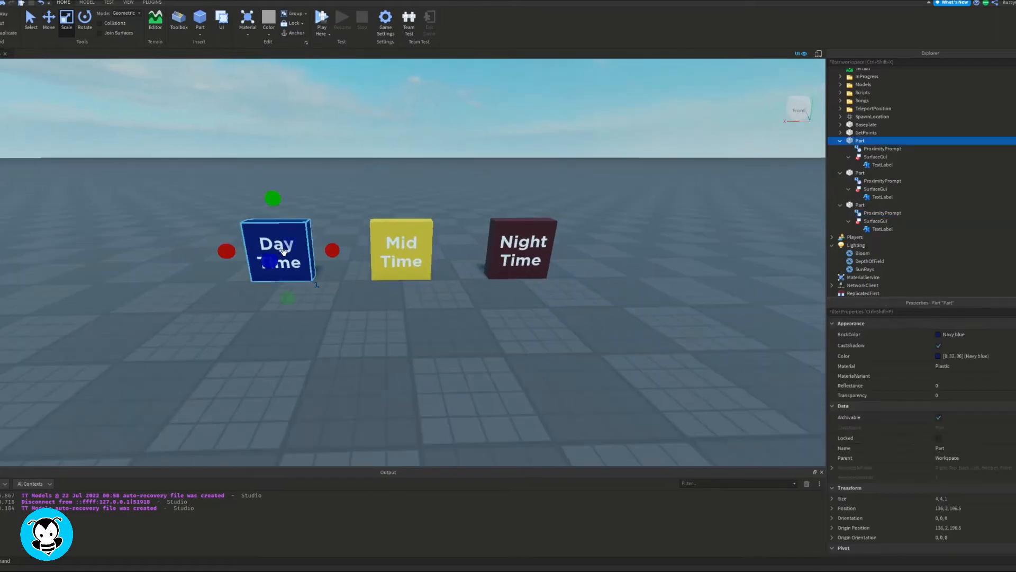
Step: Rename the parts Day, Mid and Night, group them into a Model, and insert a script
left_click(881, 148)
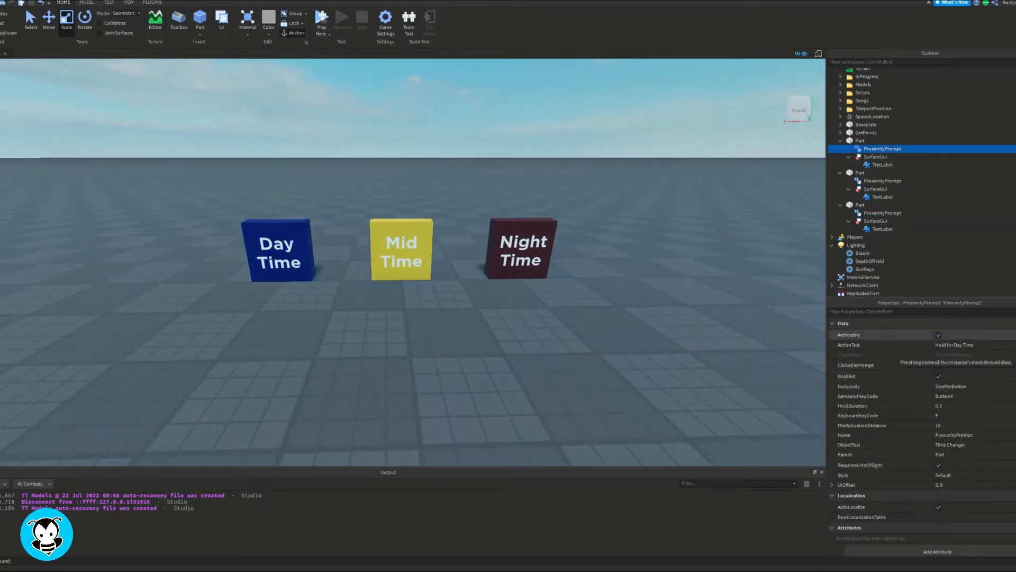
left_click(401, 253)
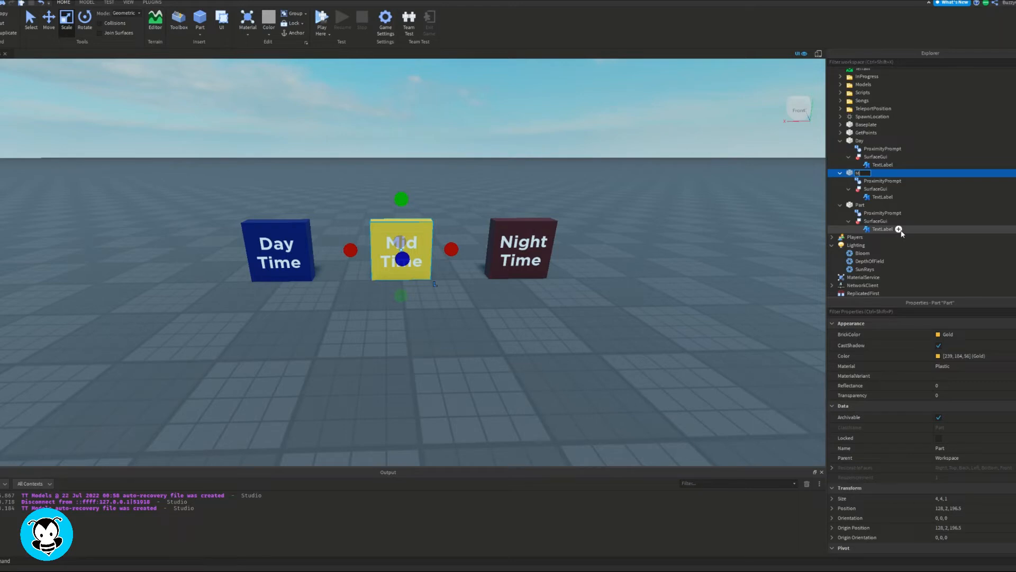
right_click(860, 205)
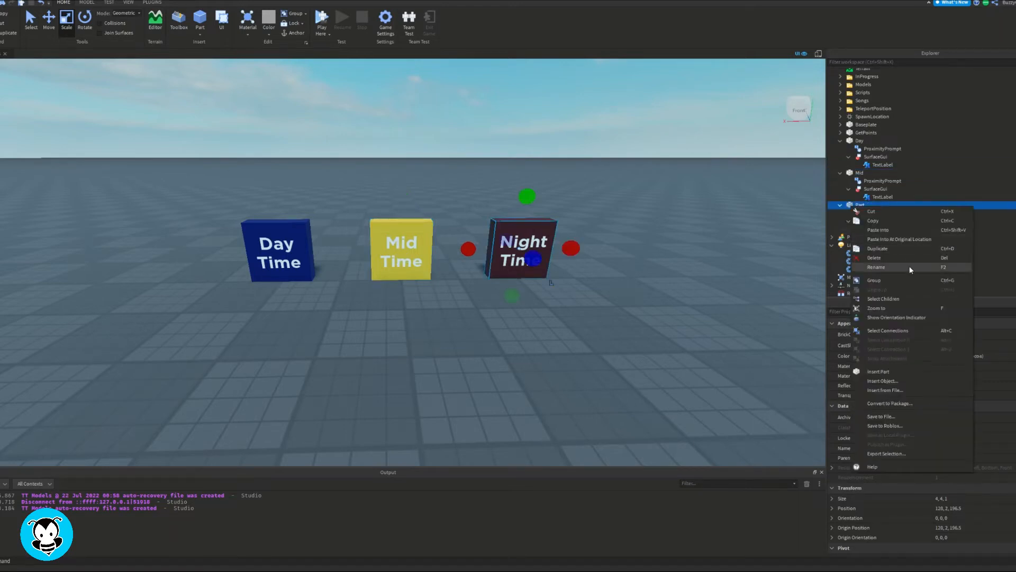
left_click(876, 266)
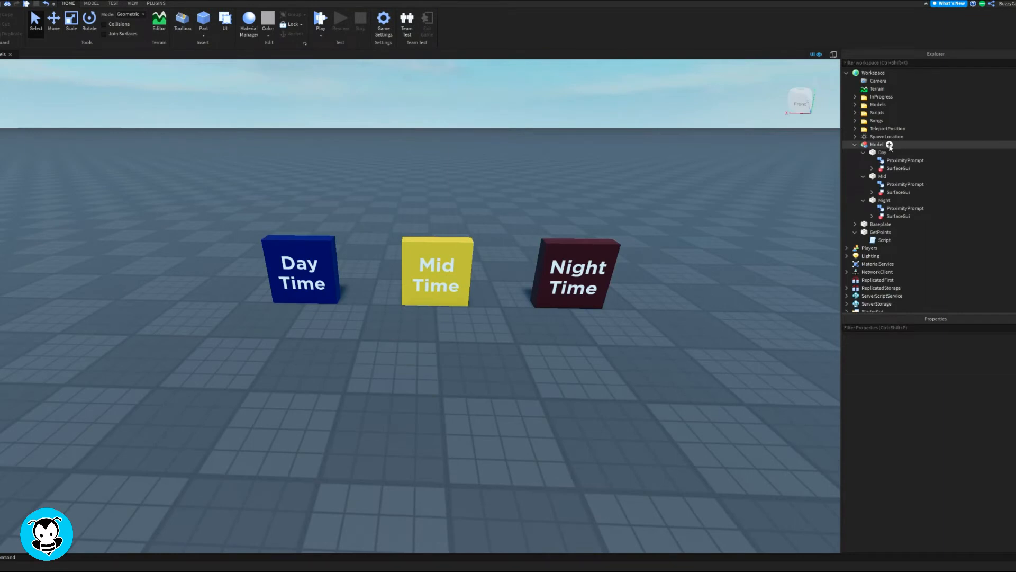
left_click(876, 145)
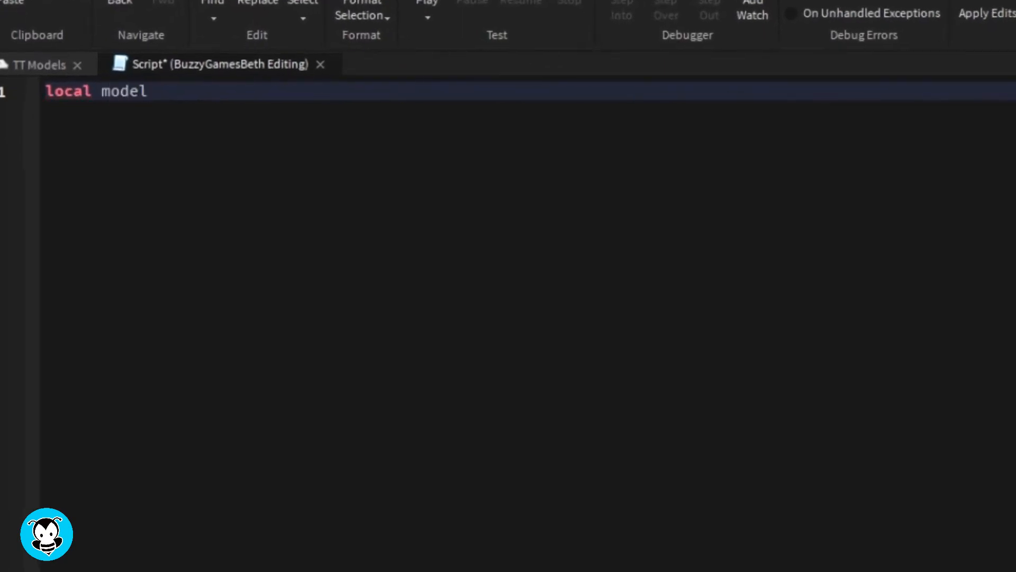
Step: Define the model variable and prompt variables pointing to model.Mid and model.Night ProximityPrompts
type("= script.Parent")
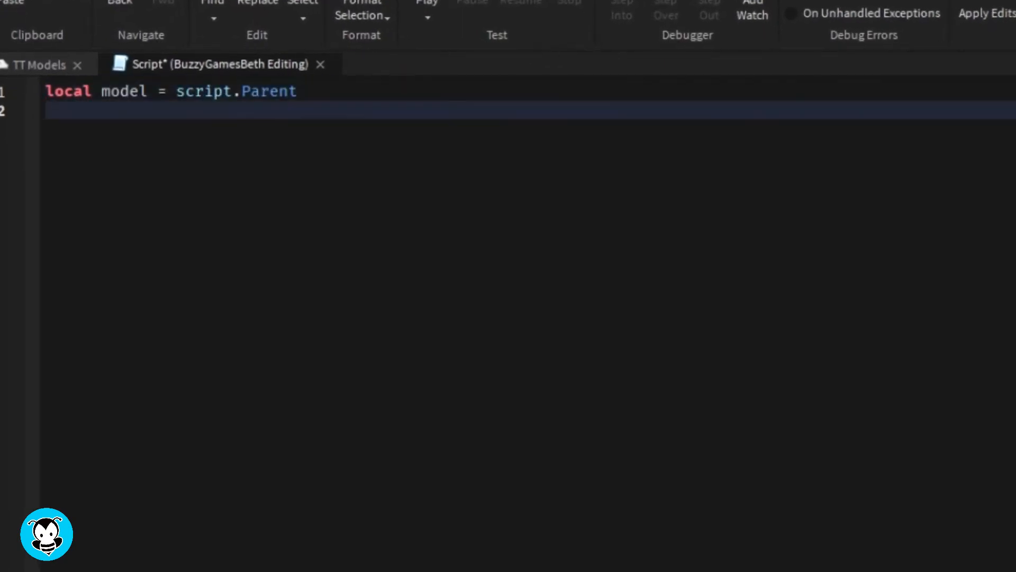
type("local dayTime")
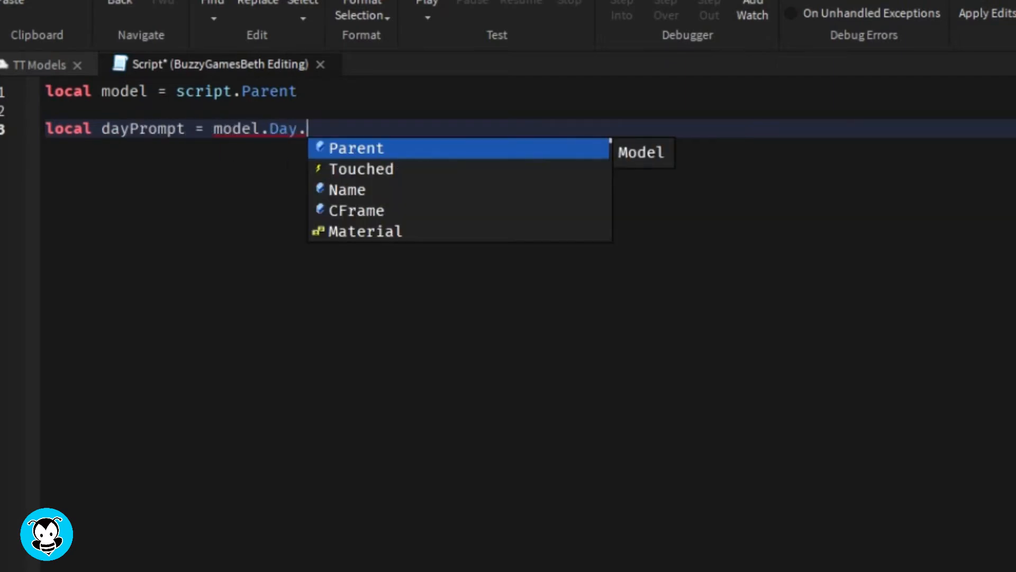
type("ProximityPrompt")
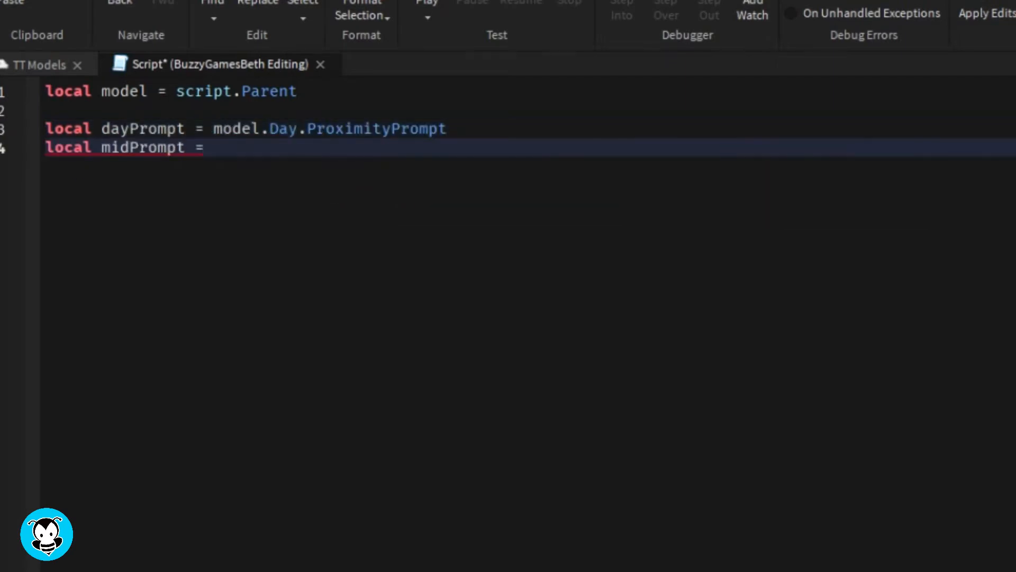
type("model.Mid.ProximityPrompt")
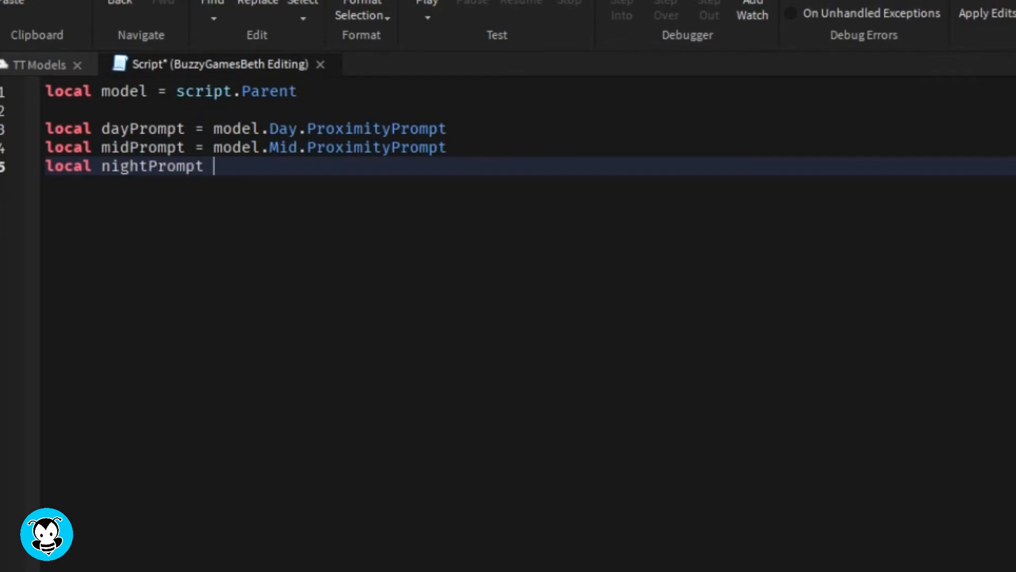
type("=")
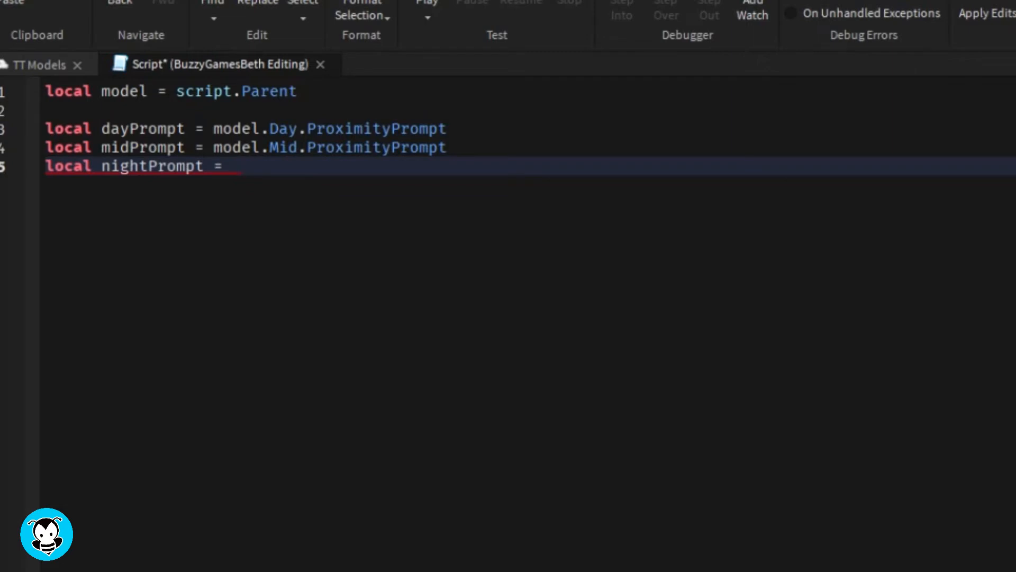
type("model.Night.ProximityPrompt")
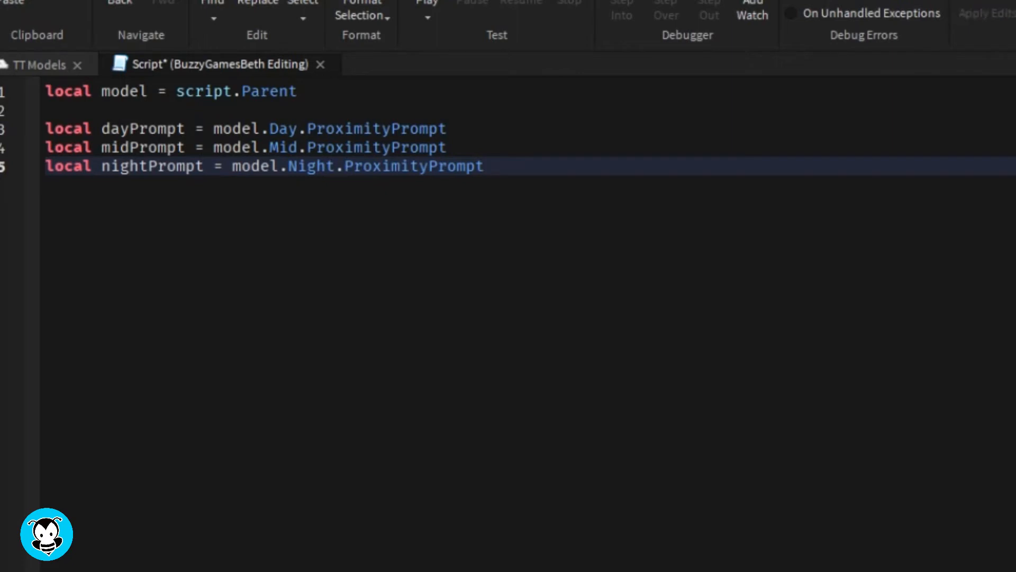
Step: Add 'local lighting = game.Lighting' on a new line, without the .ClockTime suffix
key("Enter")
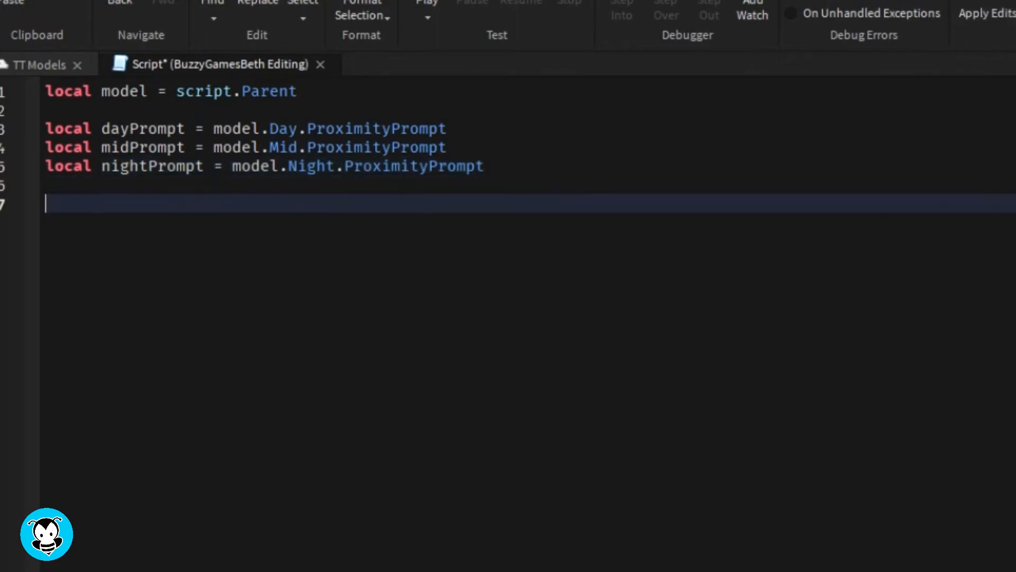
type("local lighting = game.Lighting.ClockTime")
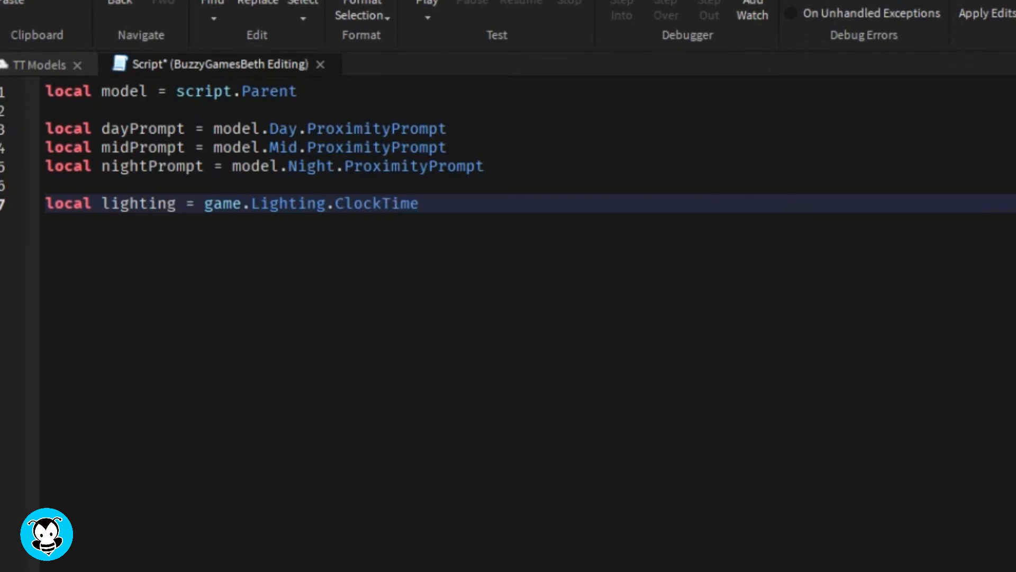
key("BackSpace")
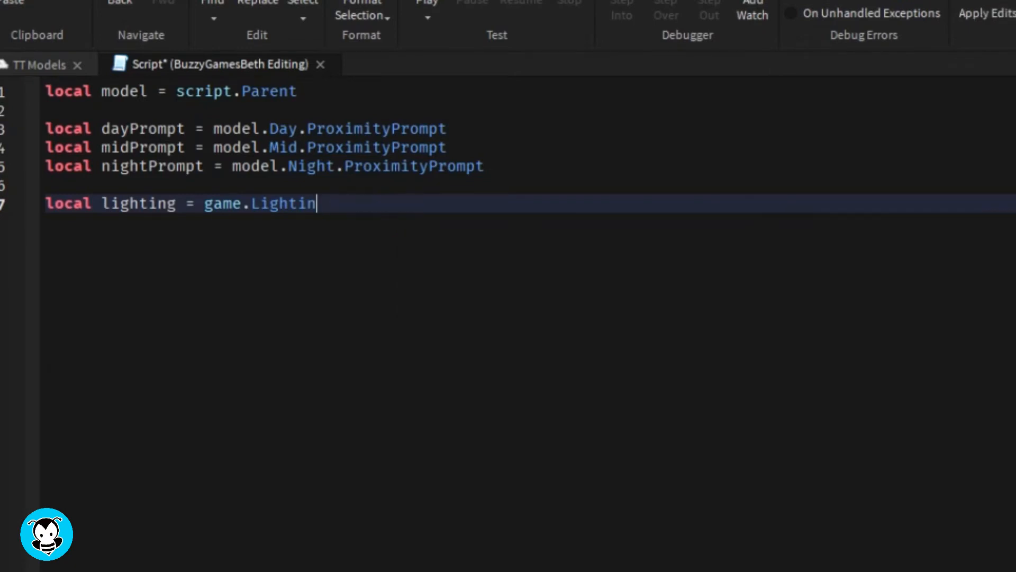
type("g")
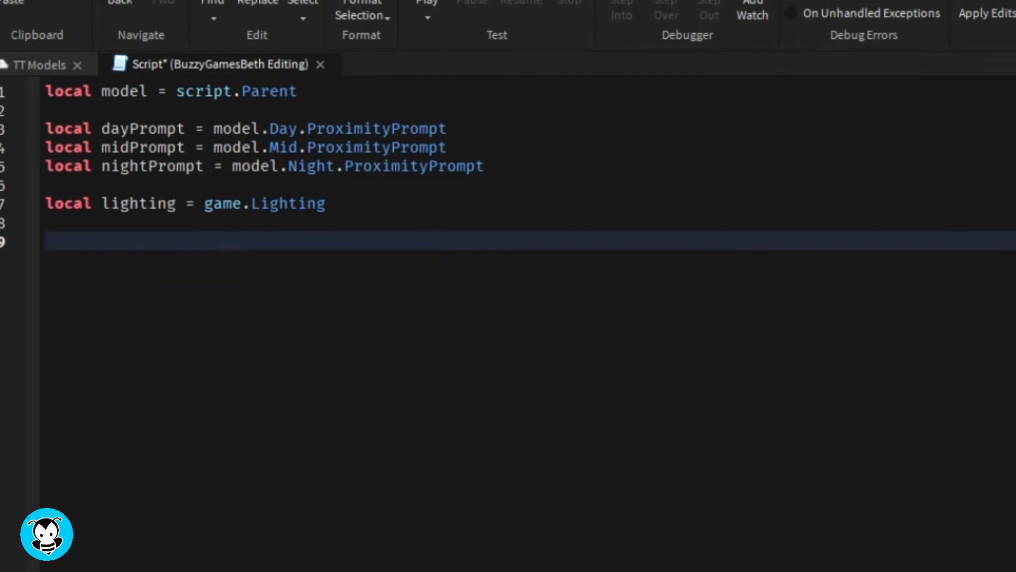
type("model.")
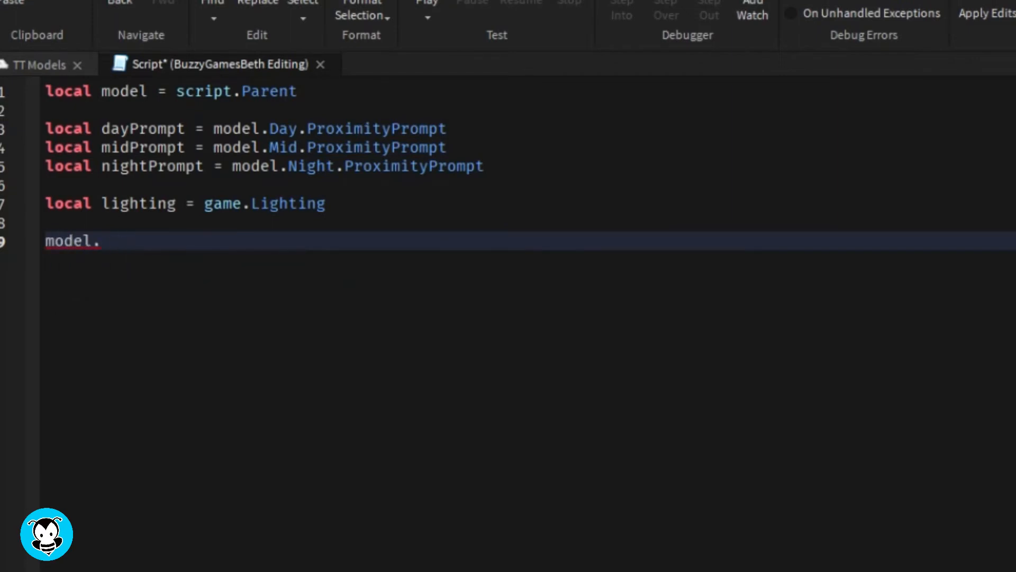
Step: Write dayTime, midTime and nightTime functions, with dayTime setting lighting.ClockTime = 12
key("Backspace")
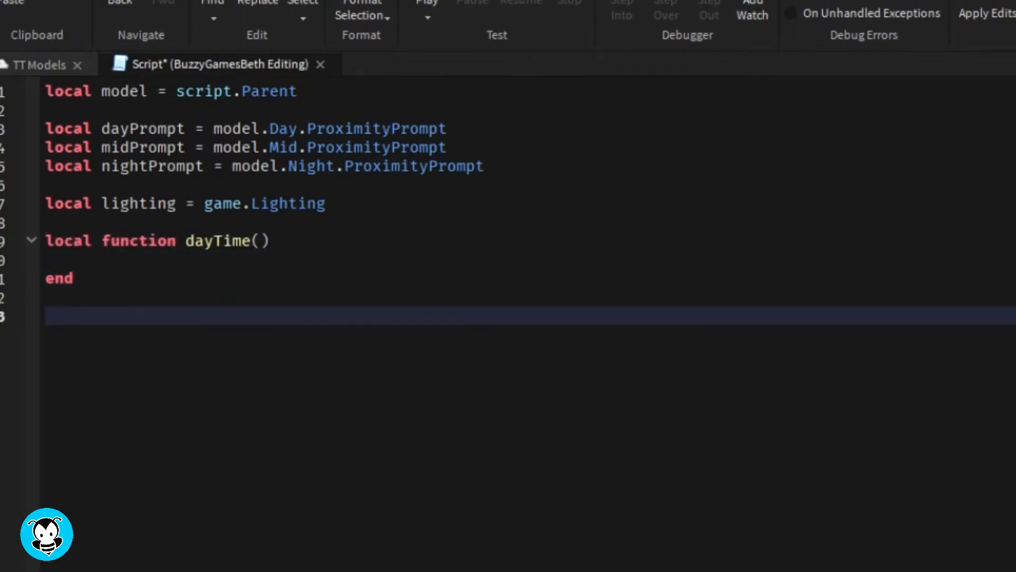
type("local function midTime()")
type("local function nightTime(")
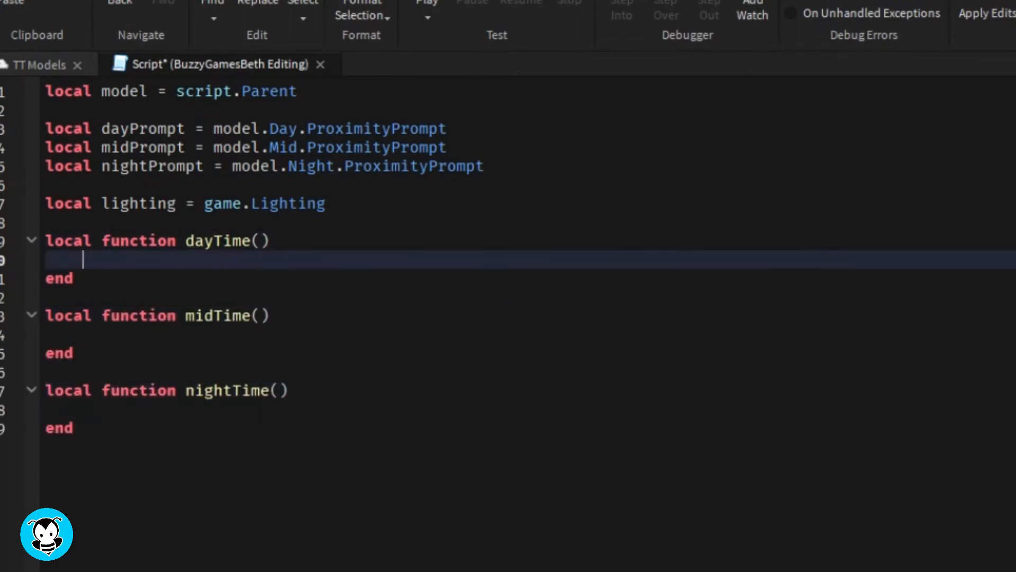
type("lighting.ClockTime =")
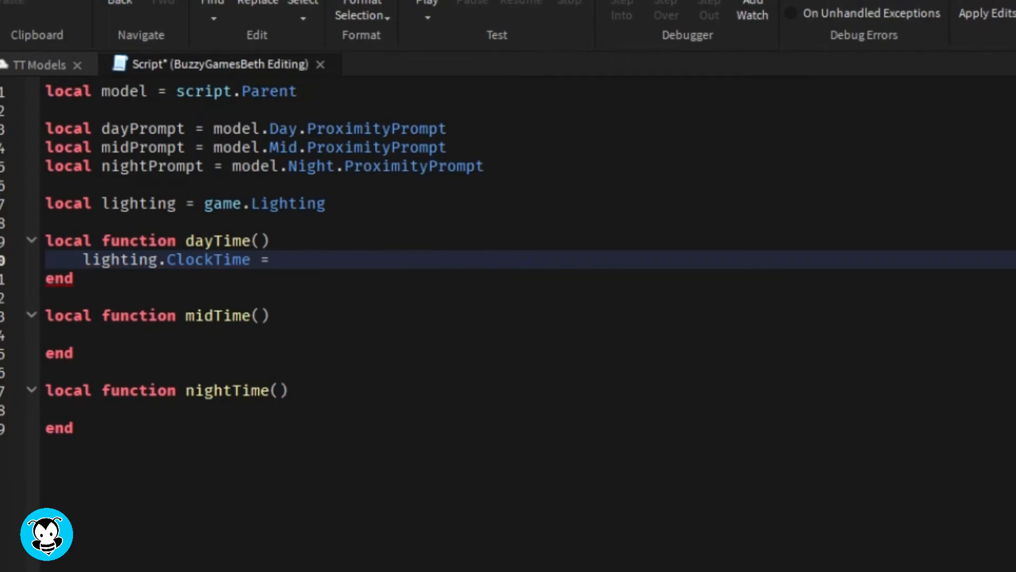
type("12")
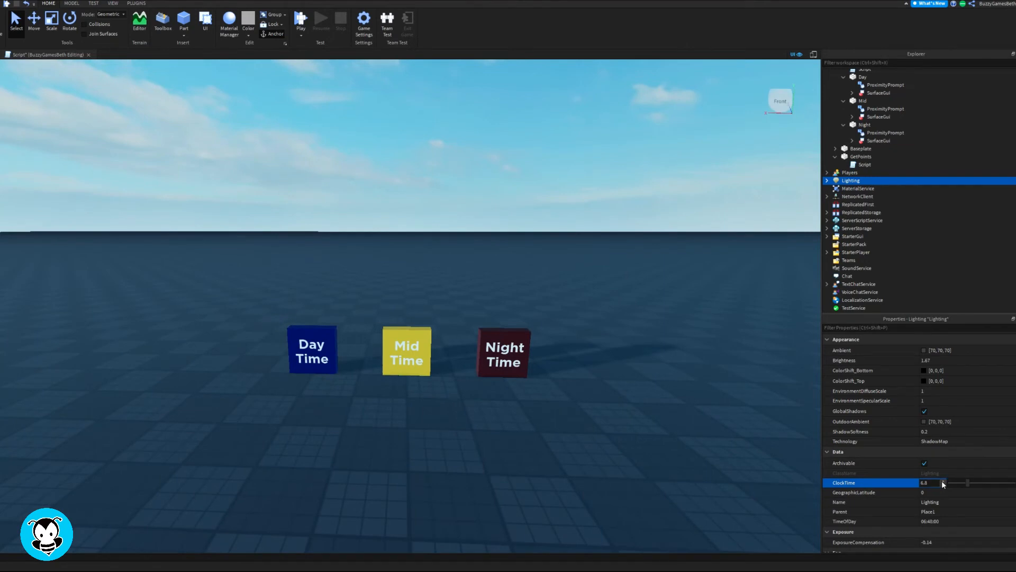
type("7")
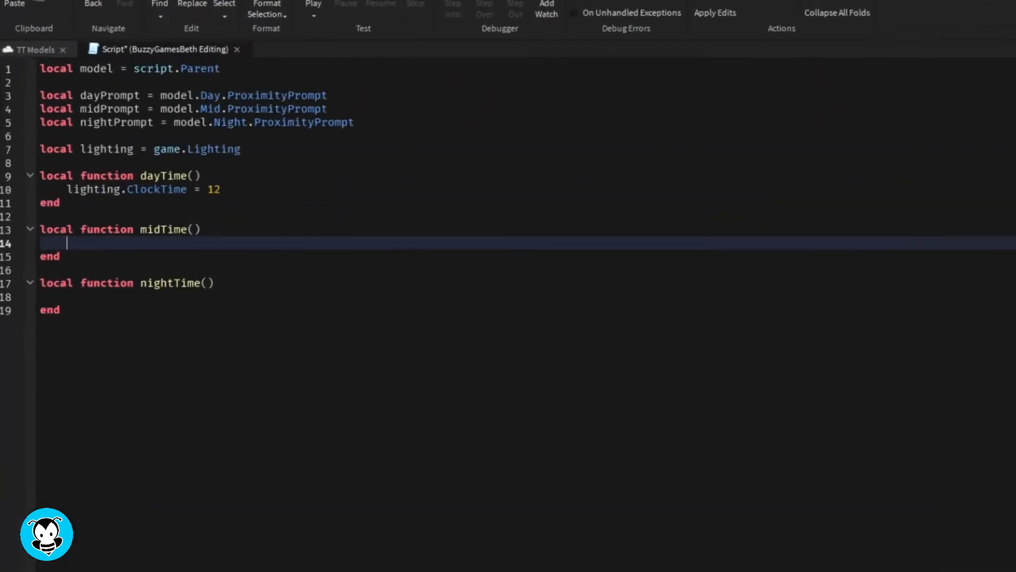
Step: Make midTime set lighting.ClockTime to 6.3 and nightTime set it to 0
type("lighting.cl")
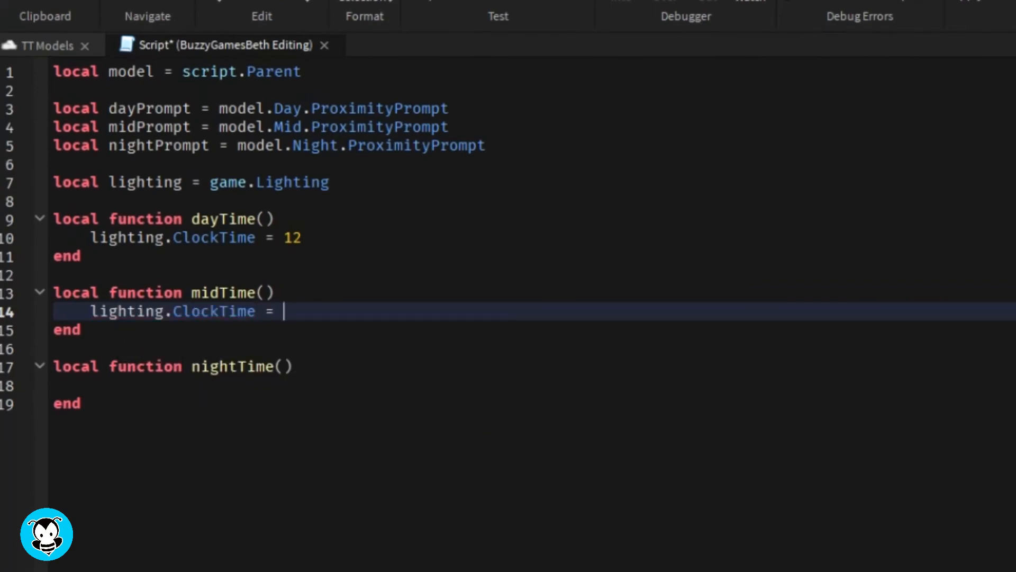
type("6.3")
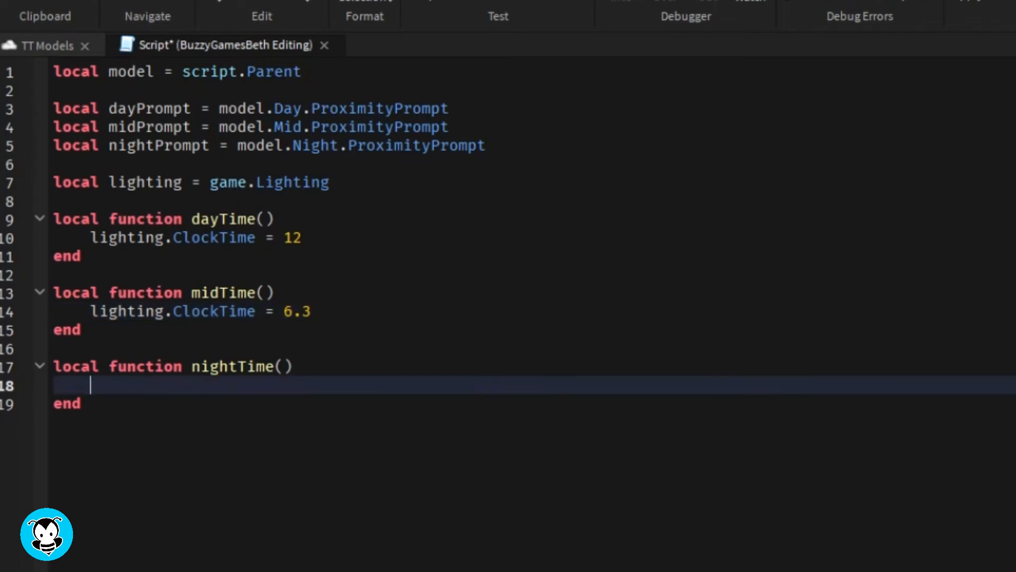
type("lighting")
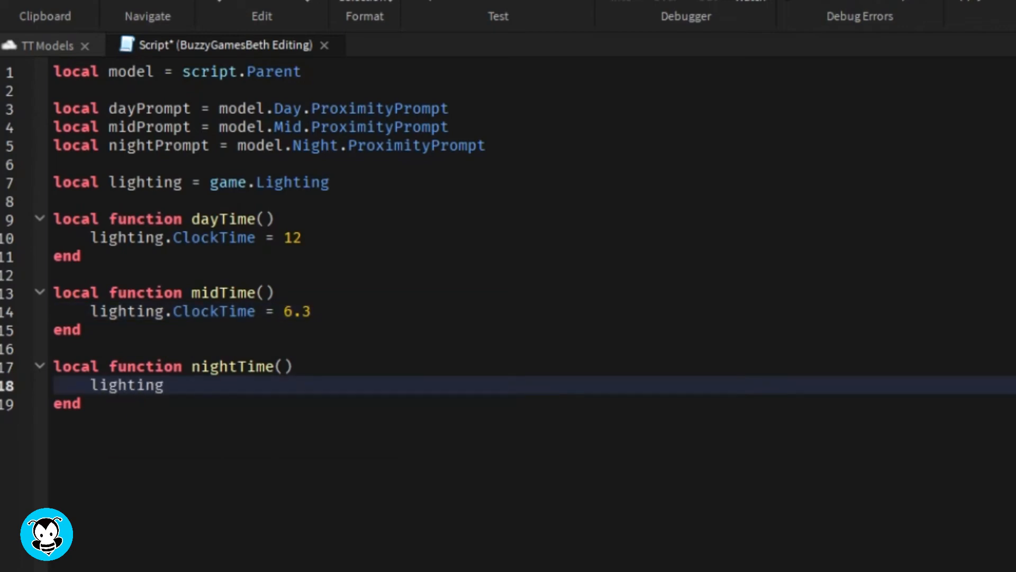
type(".ClockTime = 0")
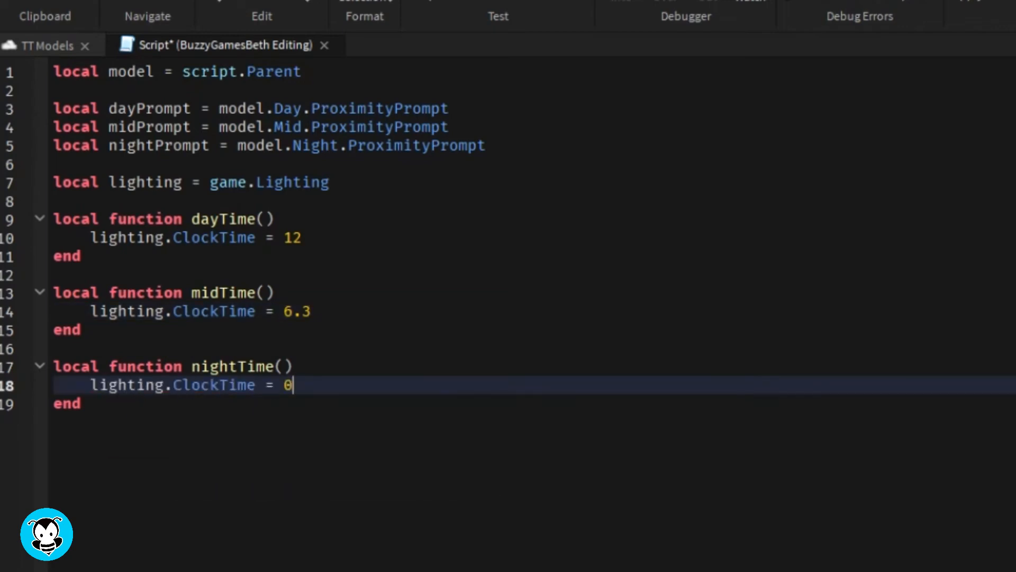
key("Down")
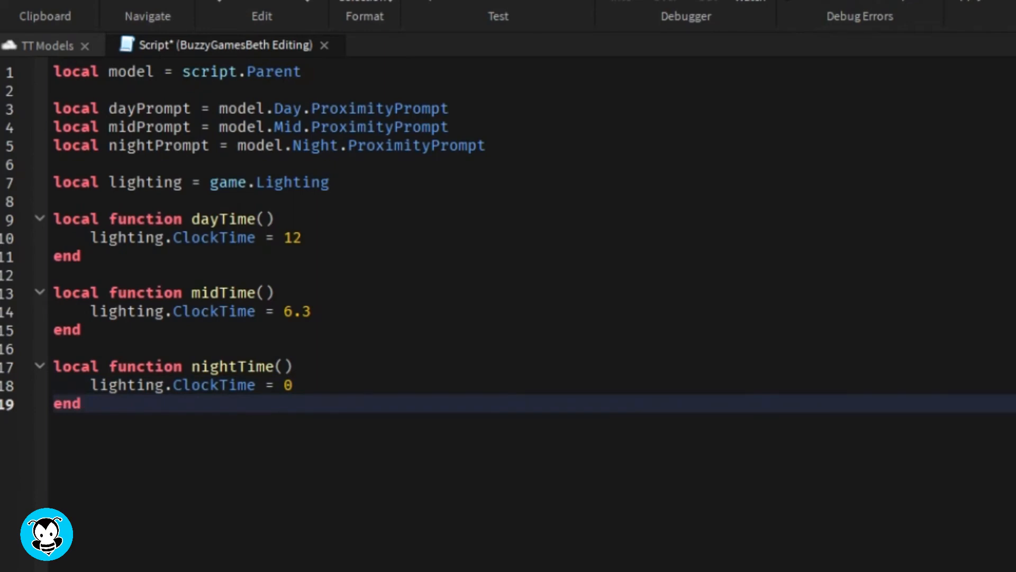
type("dayPrompt.Triggered:Connect(dayTime")
type("midPrompt.Triggered:Connect(midTime")
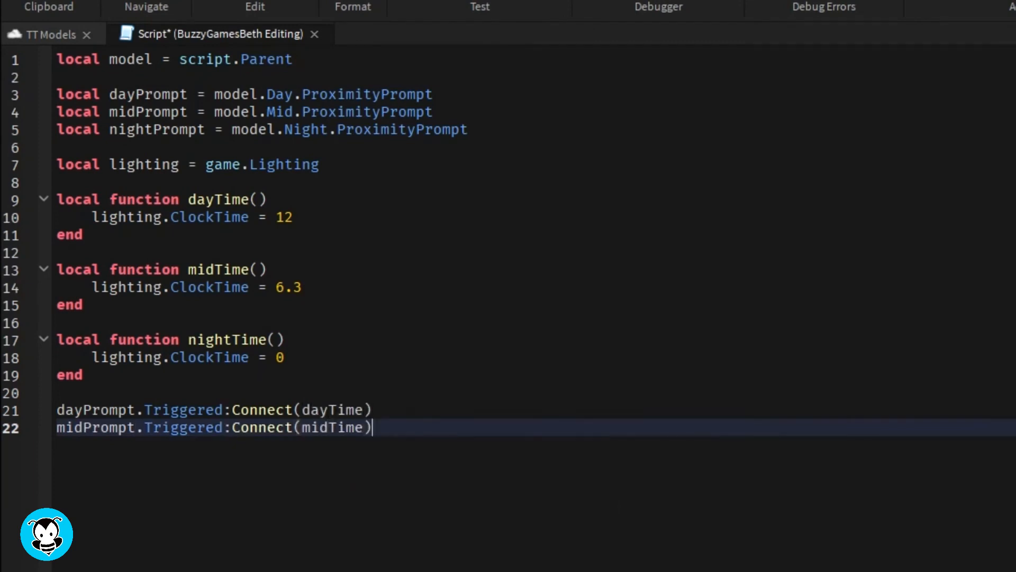
Step: Begin the night prompt's connection line, typing 'nightPrompt.Triggered:C'
type("nightPrompt.Triggered:C")
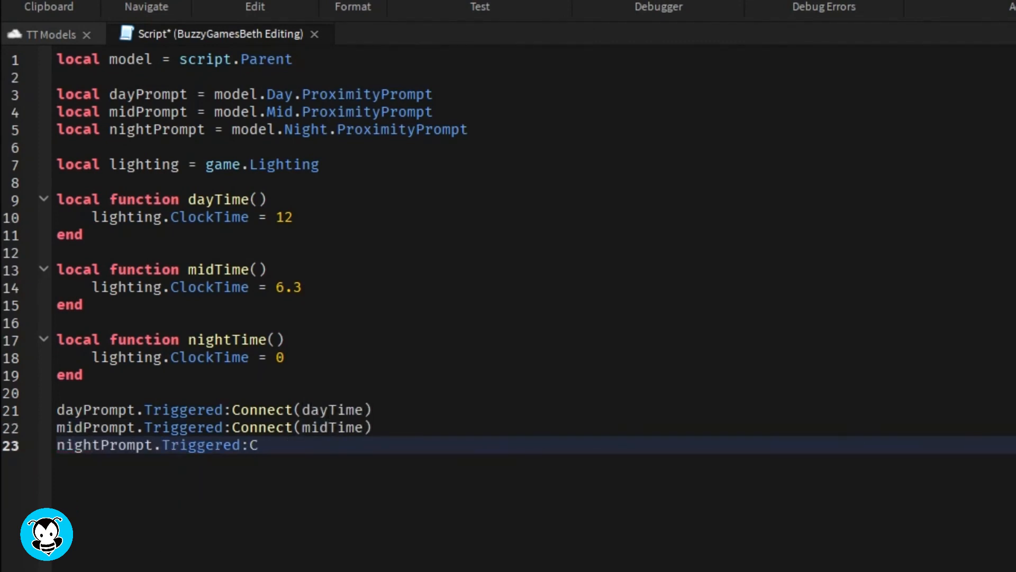